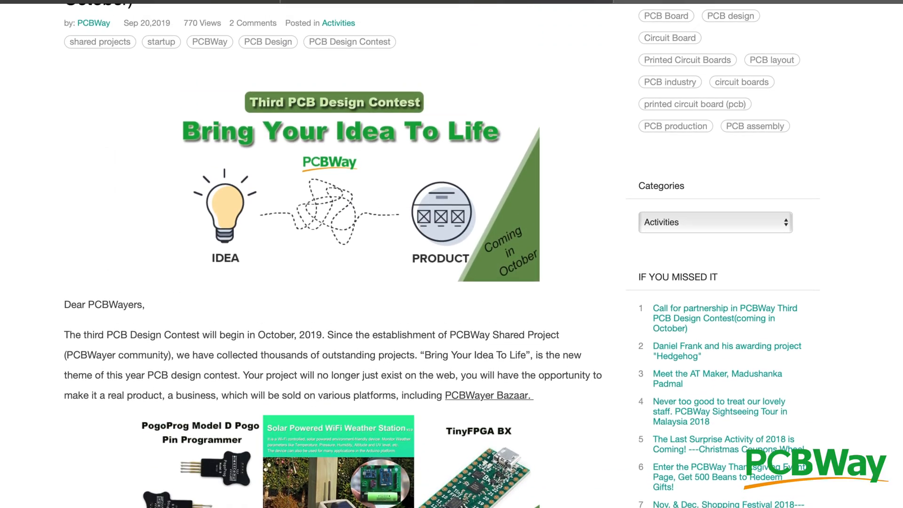
# Go to the Gift Shop from the top navigation and browse down through the PCBWayer Bazaar products.
pyautogui.scroll(3)
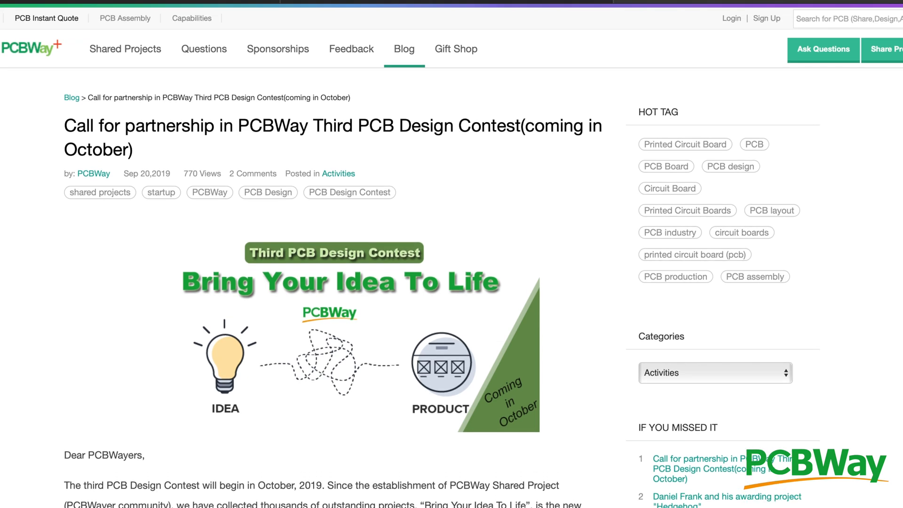
pyautogui.click(456, 49)
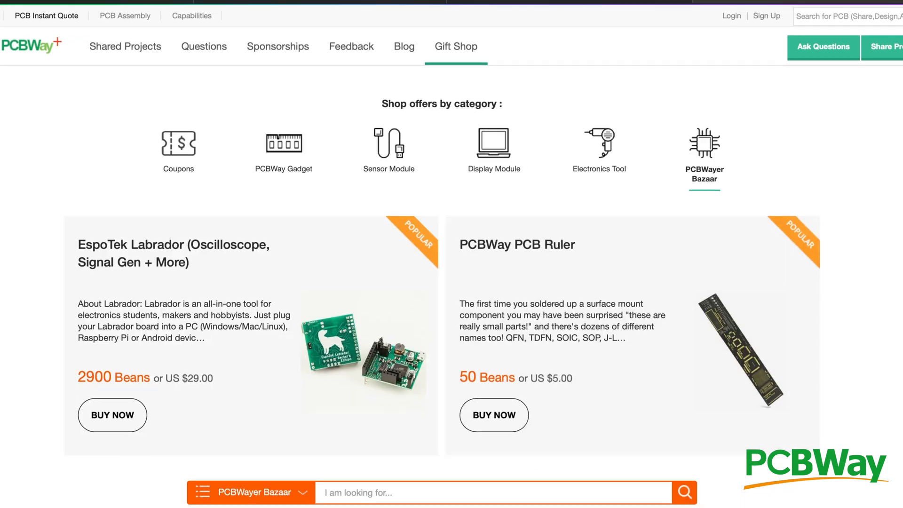
pyautogui.scroll(-3)
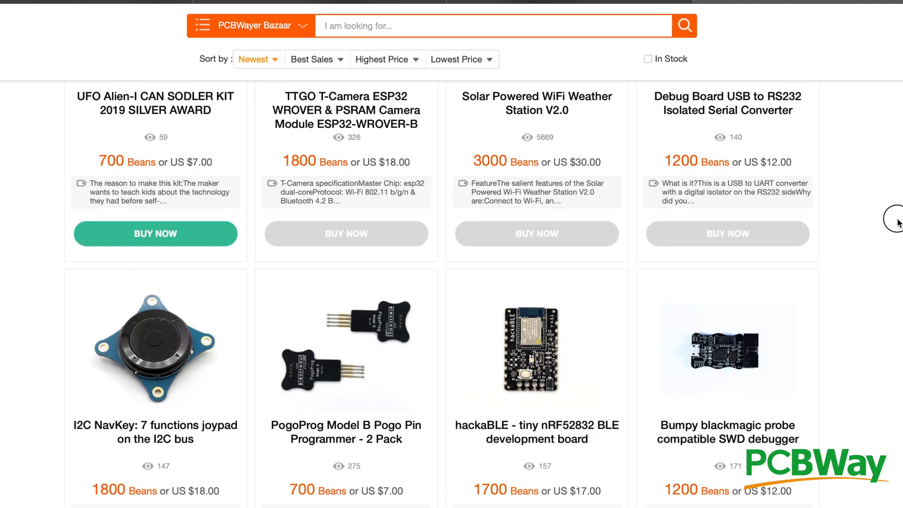
pyautogui.scroll(-3)
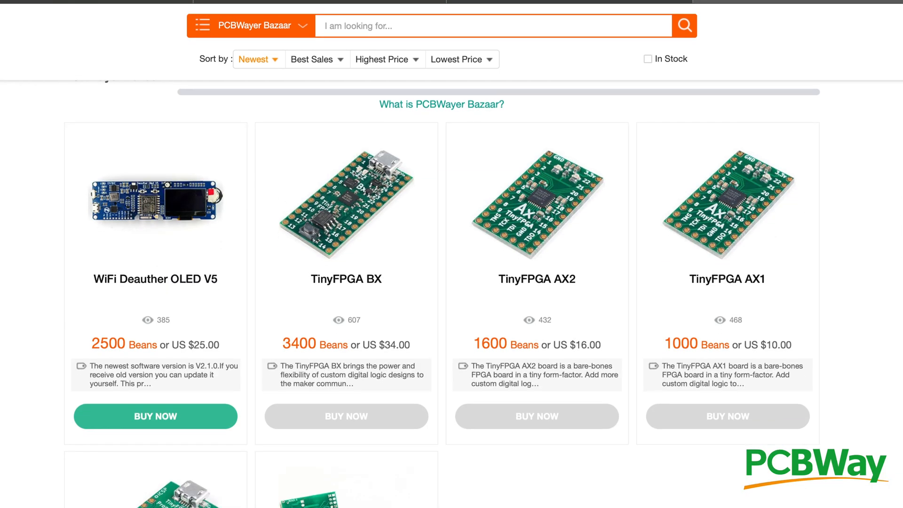
pyautogui.scroll(-3)
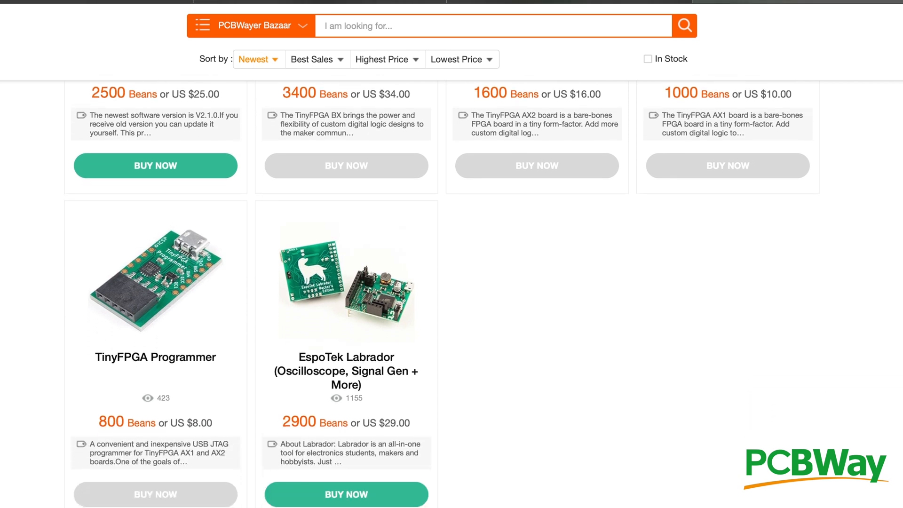
pyautogui.scroll(-3)
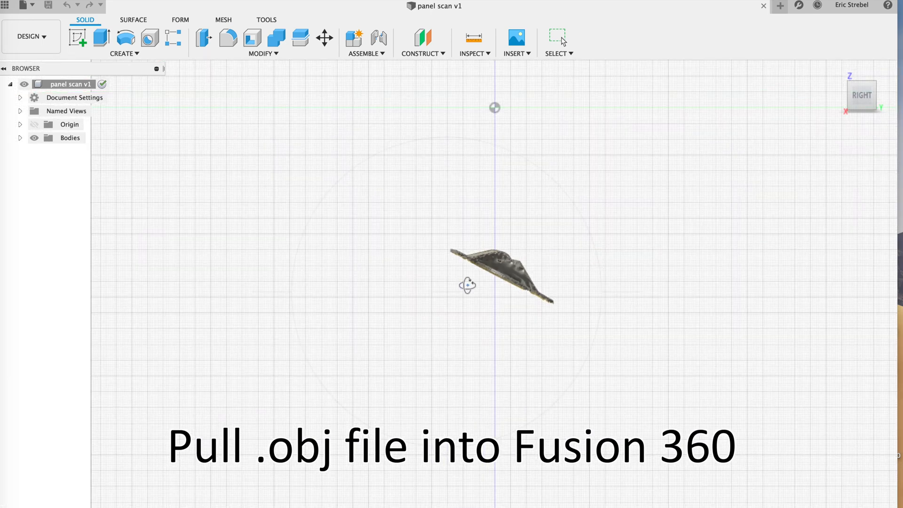
# Level the scan body with Move/Copy using a small negative Y angle, then view it from the right side.
pyautogui.click(20, 138)
pyautogui.write('-.8')
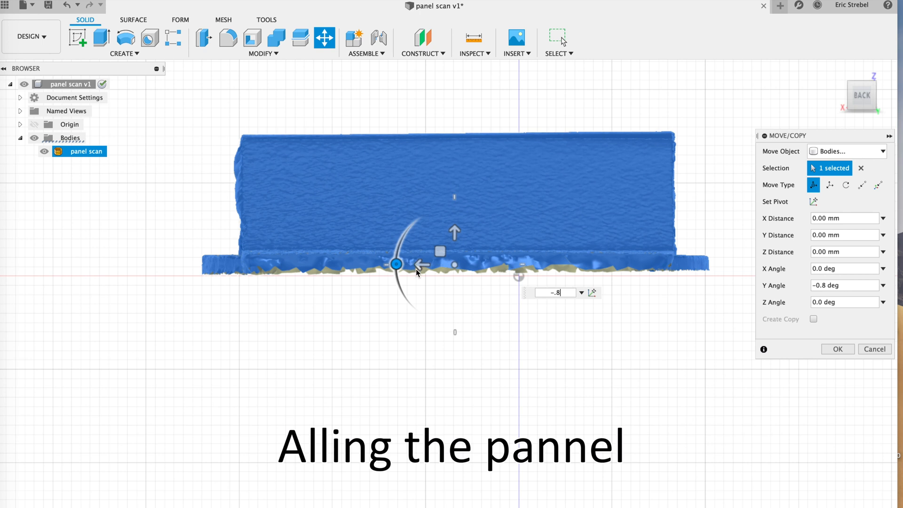
pyautogui.write('-1')
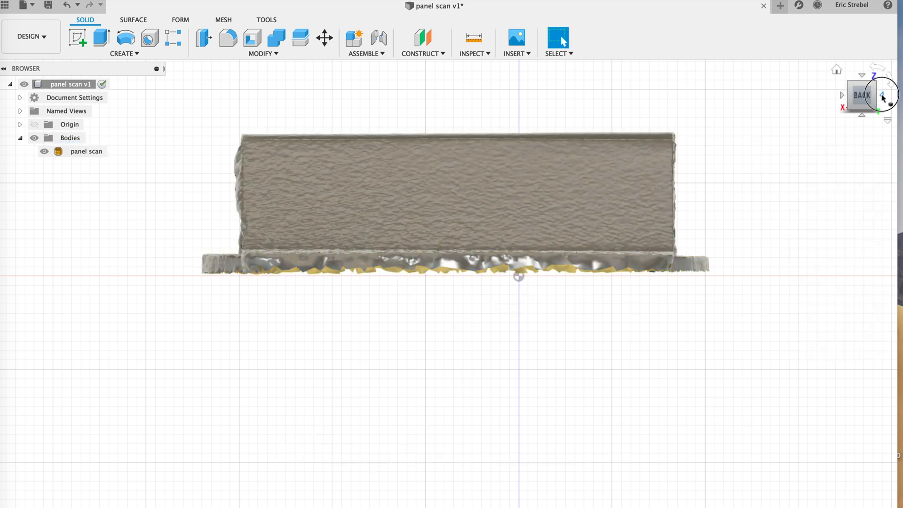
pyautogui.click(882, 95)
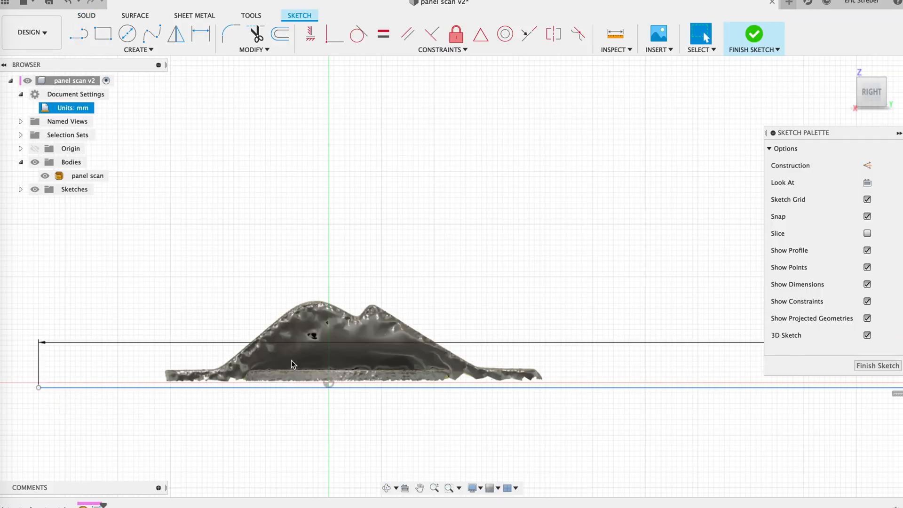
# Insert canvas 'panel194' on the YZ plane rotated -0.5 deg to match the 326 mm baseline, and finish the sketch.
pyautogui.click(659, 33)
pyautogui.write('-.5')
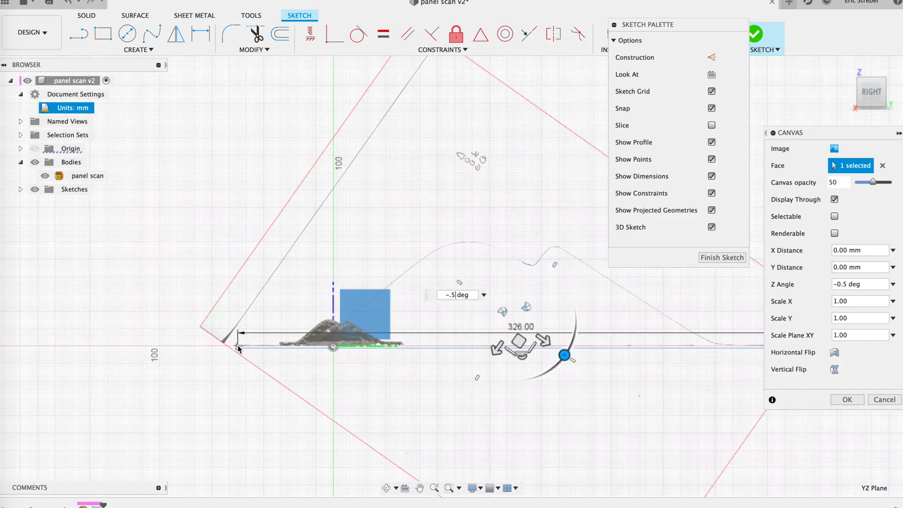
pyautogui.click(847, 400)
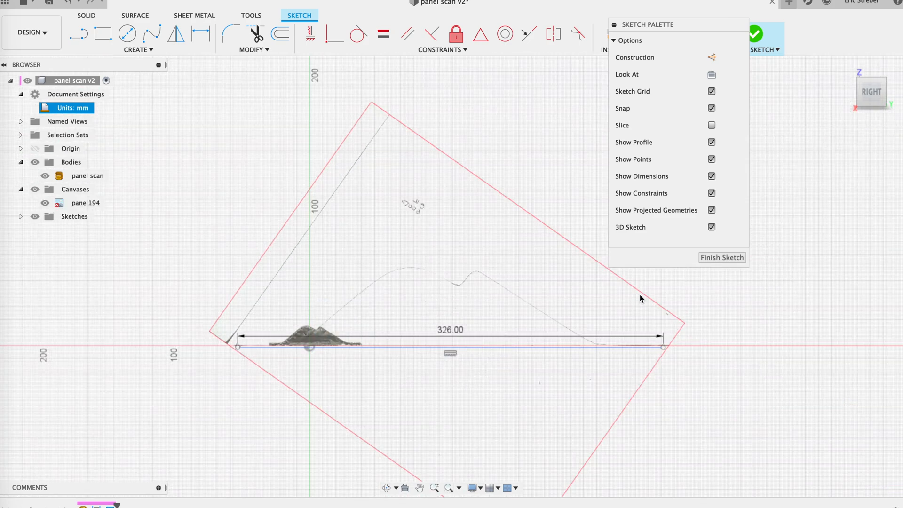
pyautogui.moveTo(722, 257)
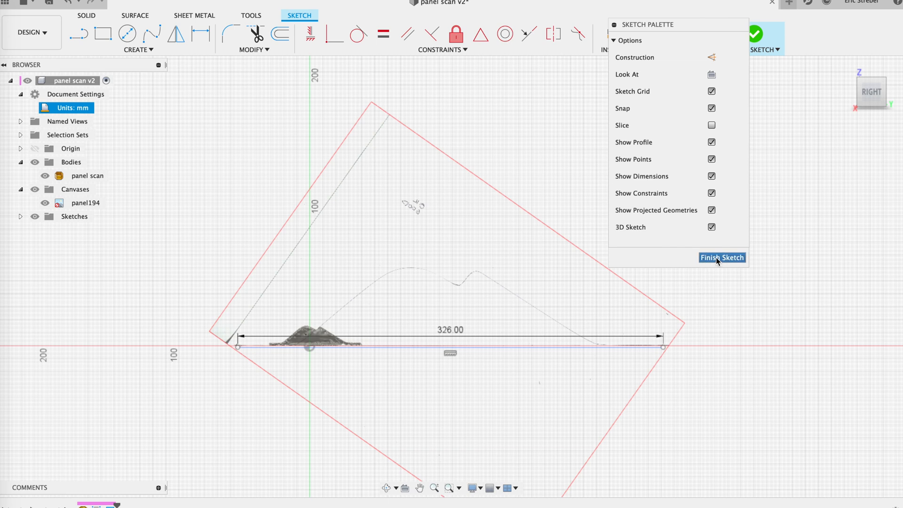
pyautogui.click(722, 258)
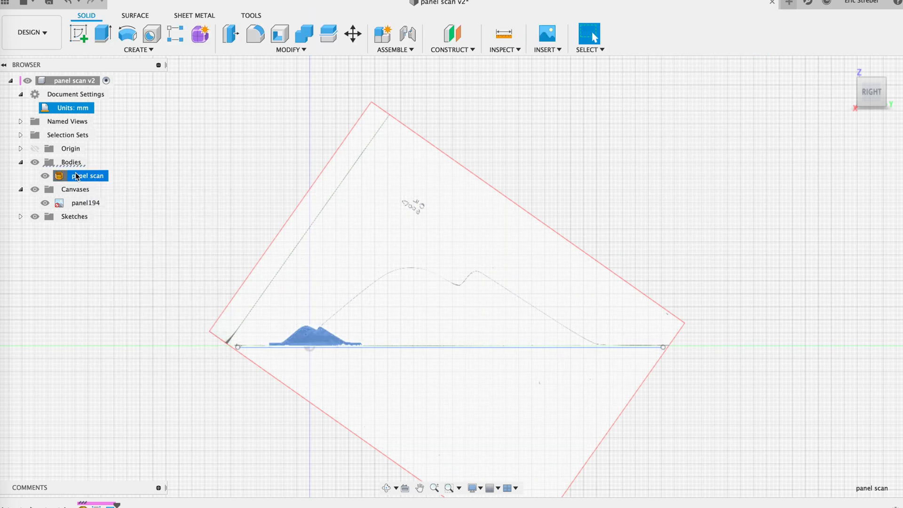
# Split the panel scan mesh with a Plane Cut set to Split Body at an offset cutting plane.
pyautogui.click(352, 33)
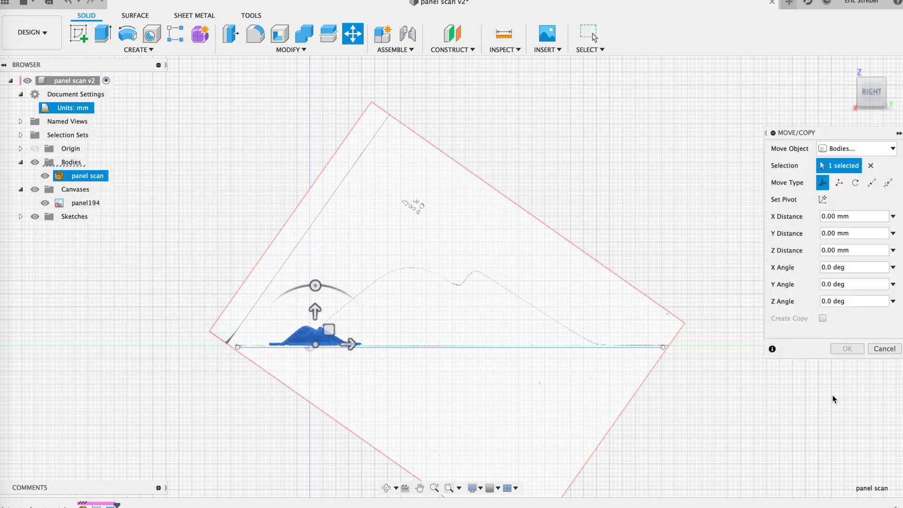
pyautogui.click(290, 49)
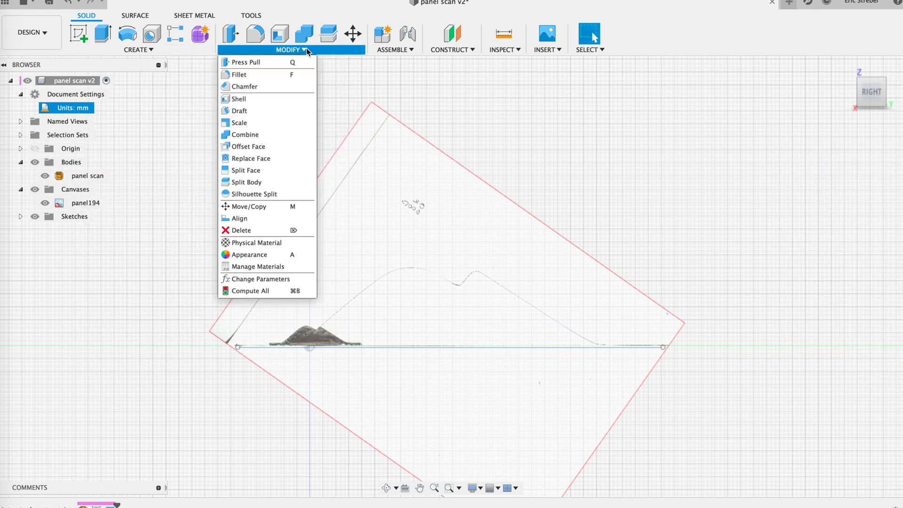
pyautogui.click(238, 123)
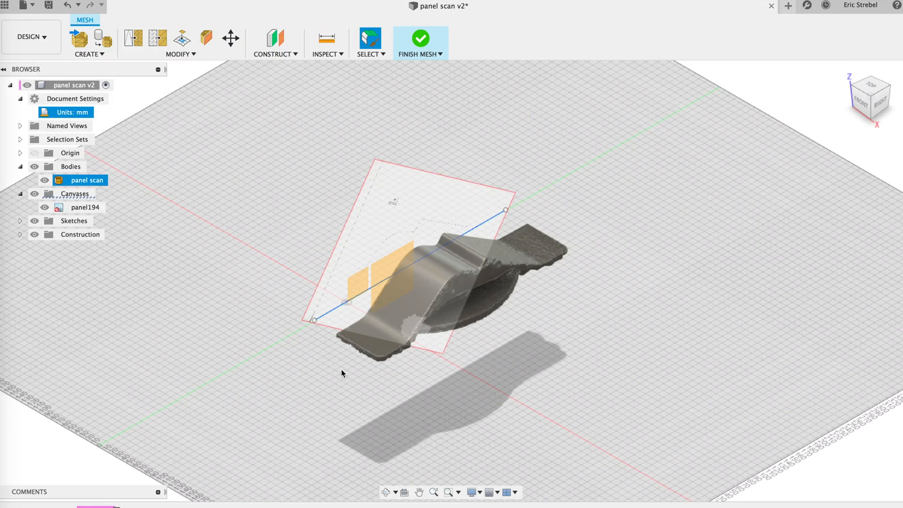
pyautogui.click(206, 38)
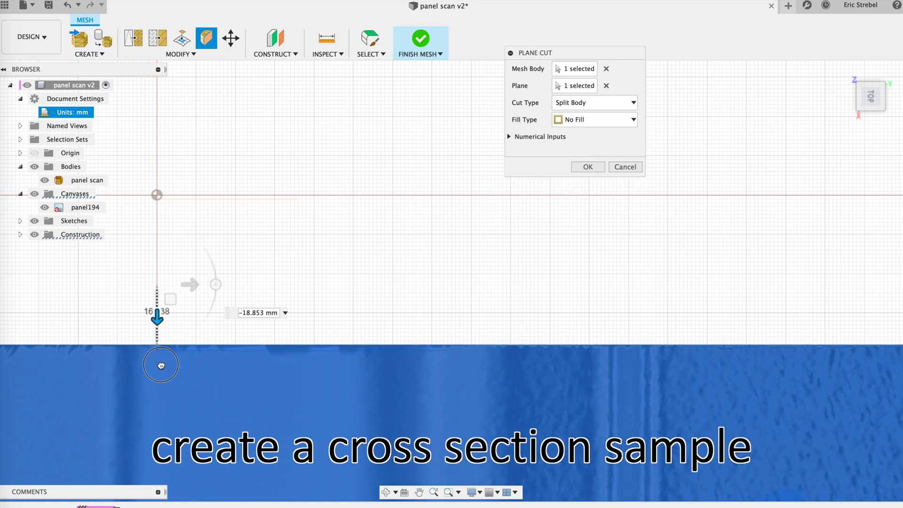
pyautogui.click(586, 166)
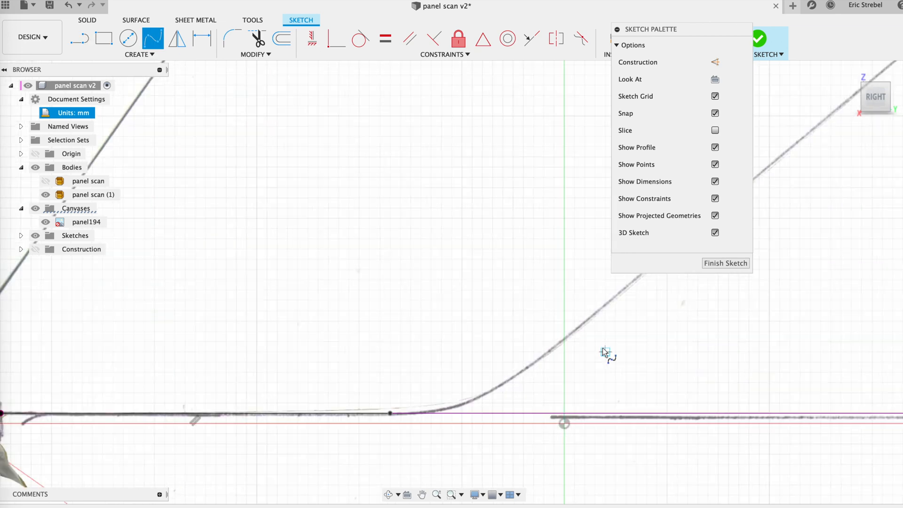
pyautogui.click(452, 418)
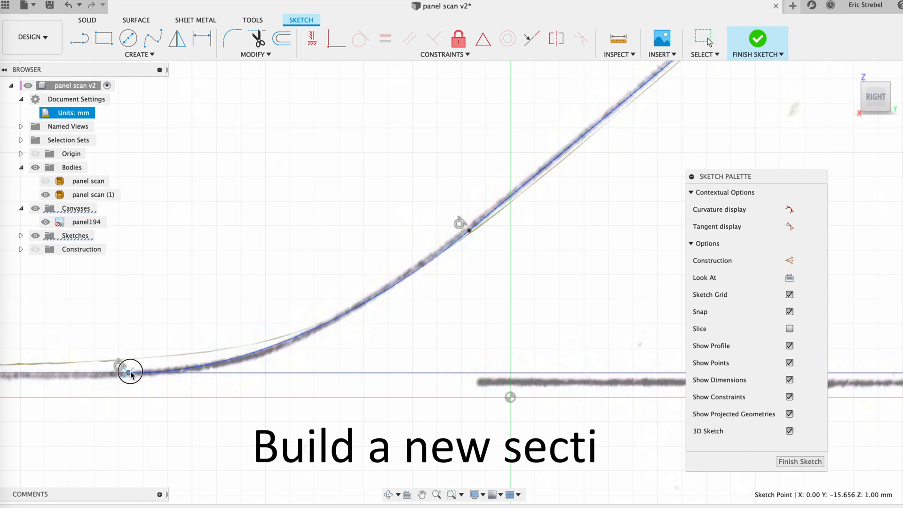
# Trace the scan profile with spline points and a straight segment so the curves follow the cross-section.
pyautogui.click(130, 371)
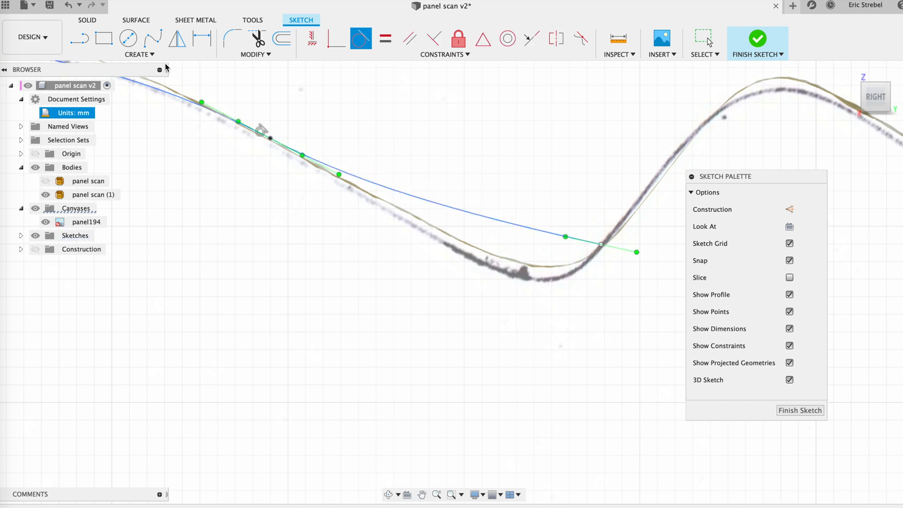
pyautogui.click(703, 38)
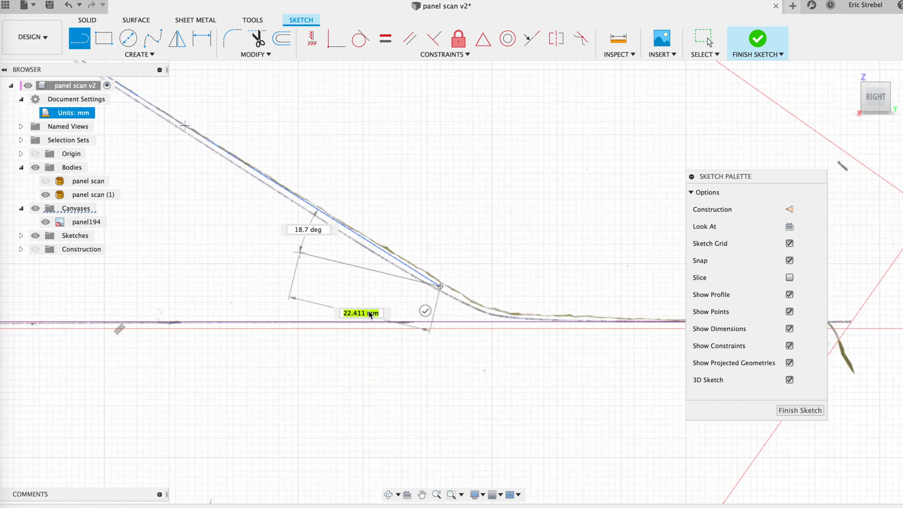
pyautogui.click(152, 38)
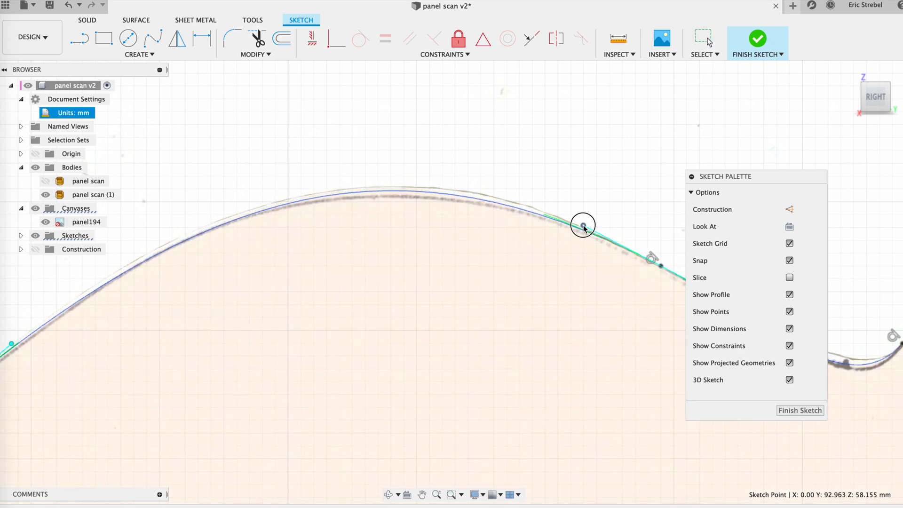
pyautogui.click(582, 224)
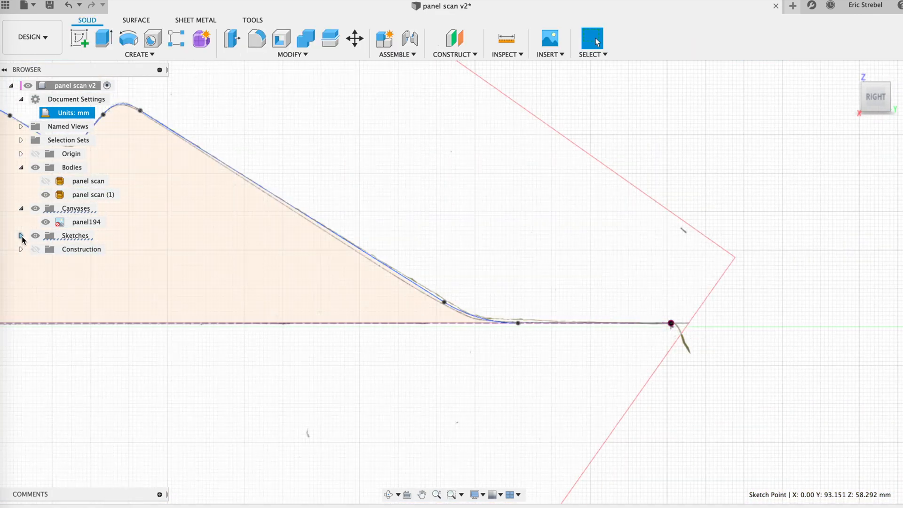
# Edit Sketch3 and adjust the spline points around the bump so the closed profile matches the scan.
pyautogui.click(21, 236)
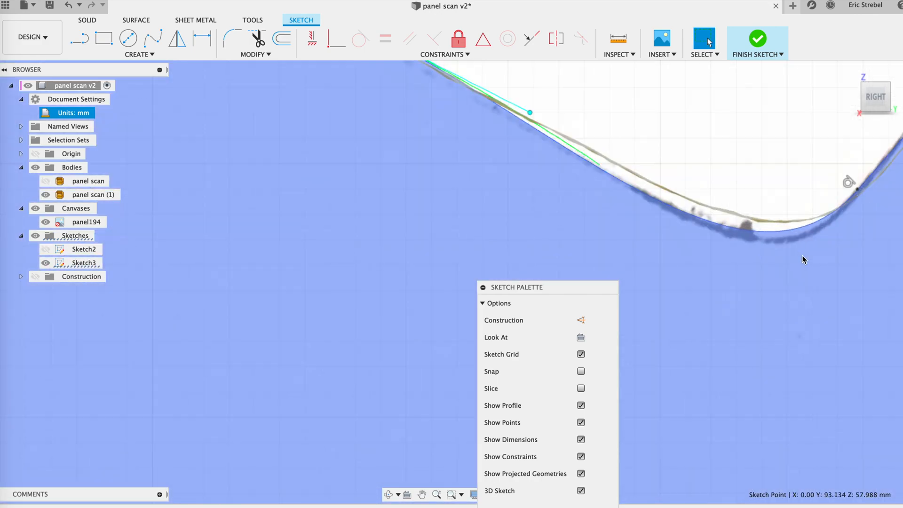
pyautogui.click(310, 323)
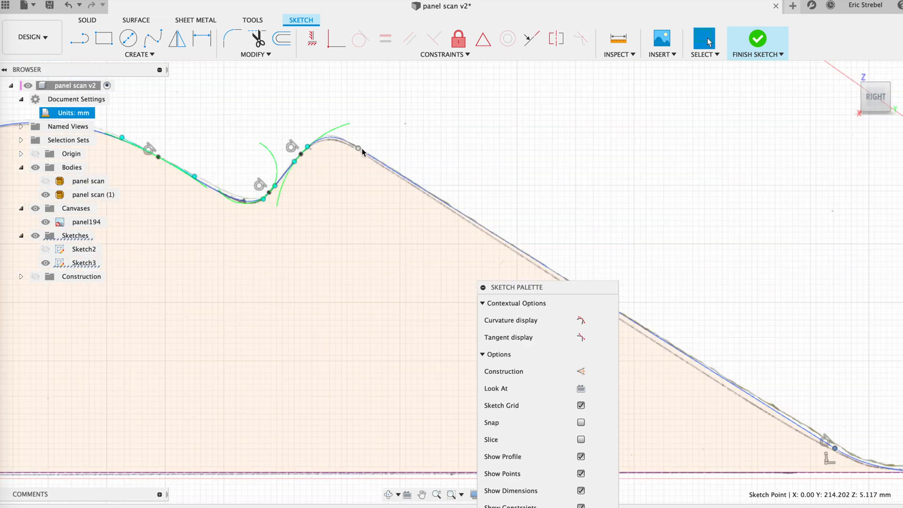
pyautogui.click(756, 42)
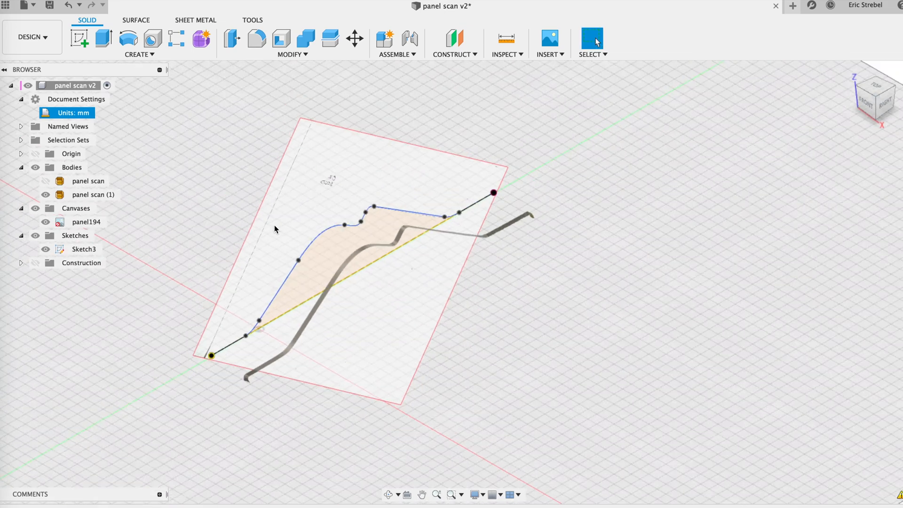
# Surface-extrude the Sketch3 profile 216 mm into new surface body Body1.
pyautogui.click(136, 20)
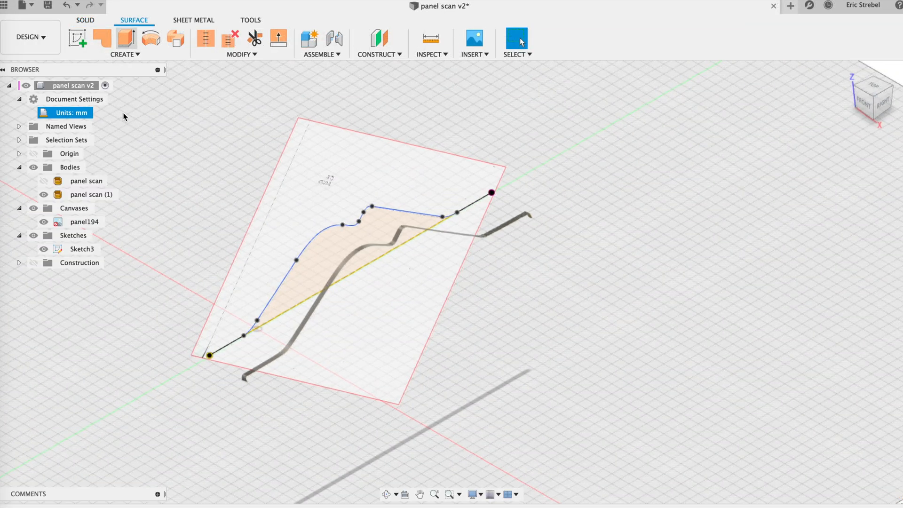
pyautogui.click(102, 38)
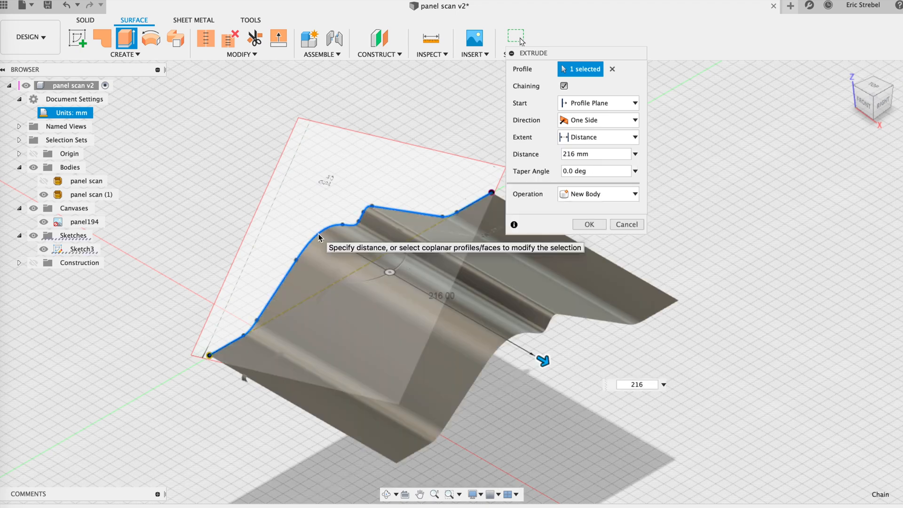
pyautogui.click(626, 224)
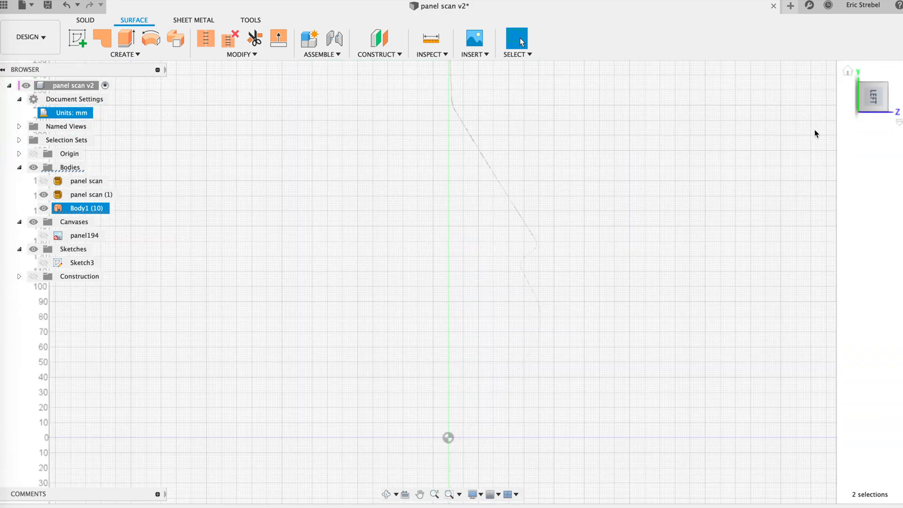
# Compare the surface against the scan and rename Body1 to 'new panel surface' before exporting.
pyautogui.click(43, 208)
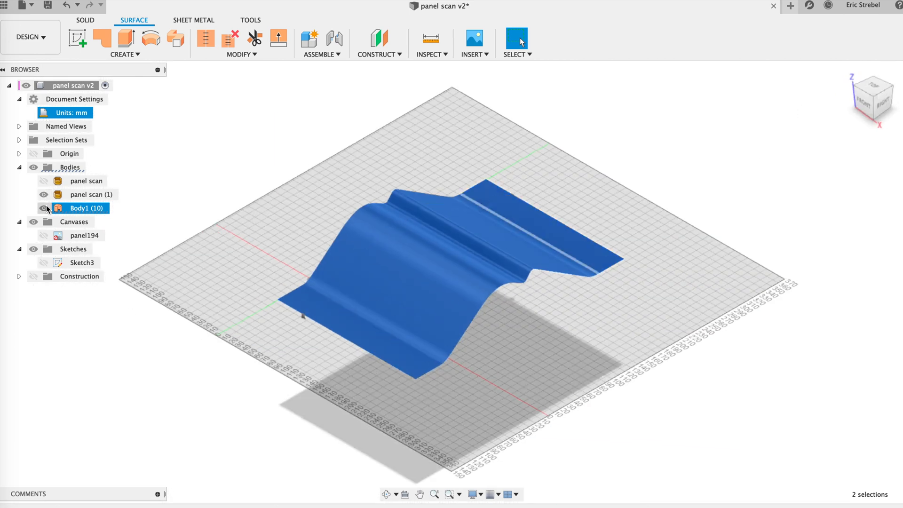
pyautogui.click(44, 208)
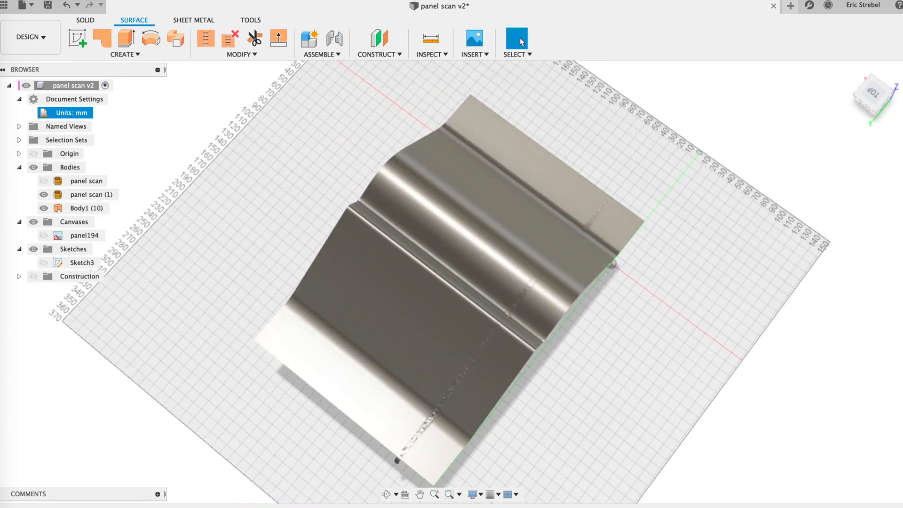
pyautogui.click(42, 194)
pyautogui.write('new panel surface')
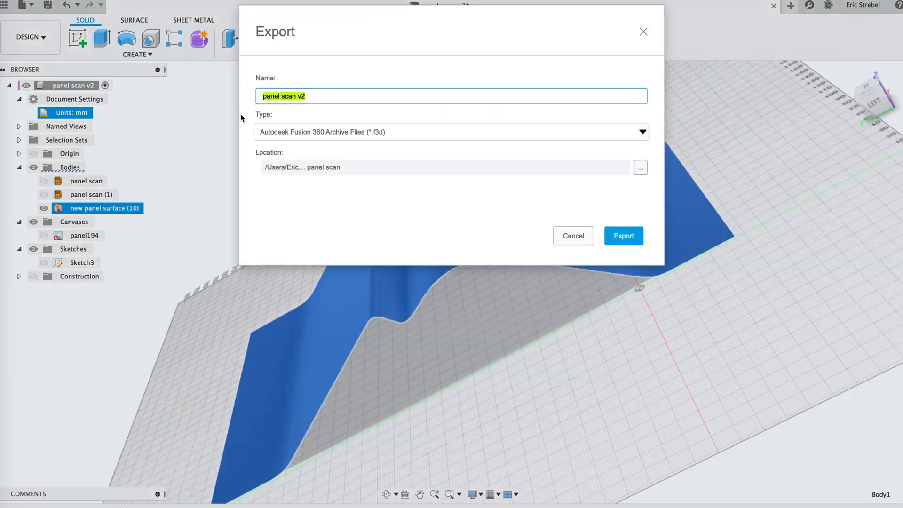
# Export the design as a STEP file named 'panel scan v2' to the chosen folder.
pyautogui.click(640, 132)
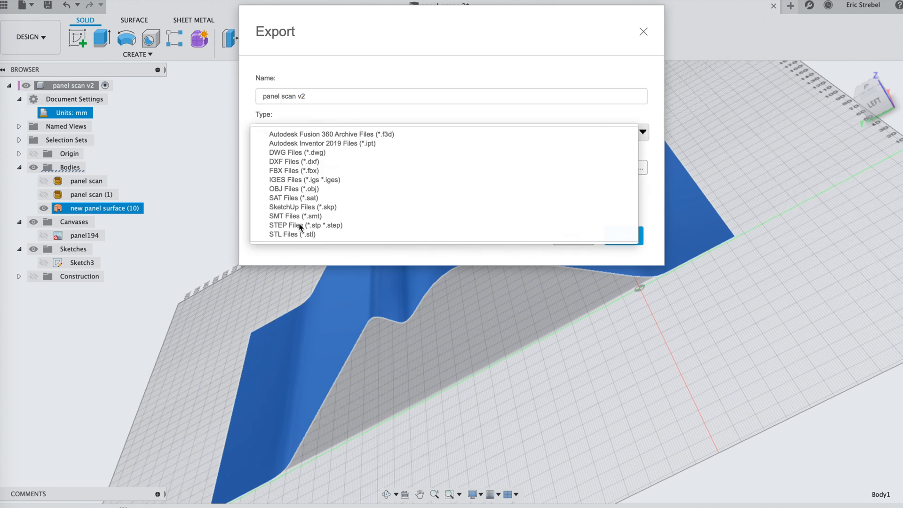
pyautogui.click(295, 225)
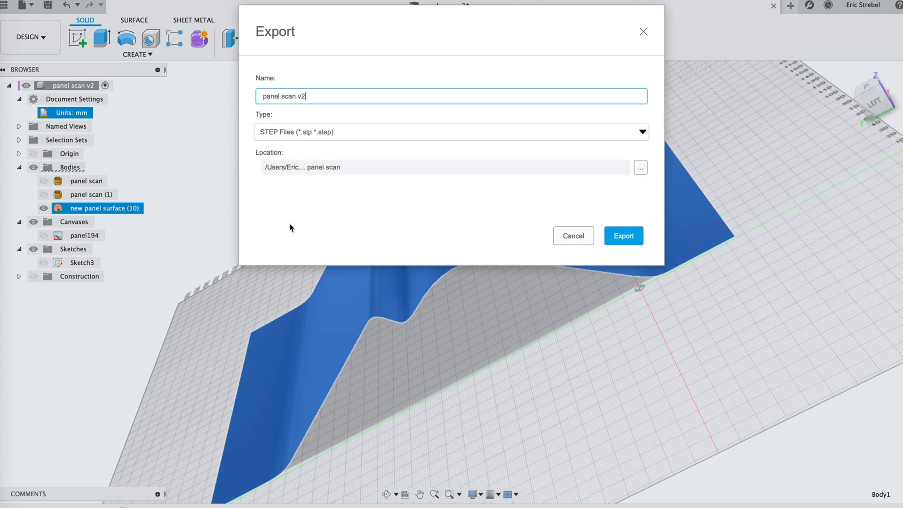
pyautogui.click(624, 236)
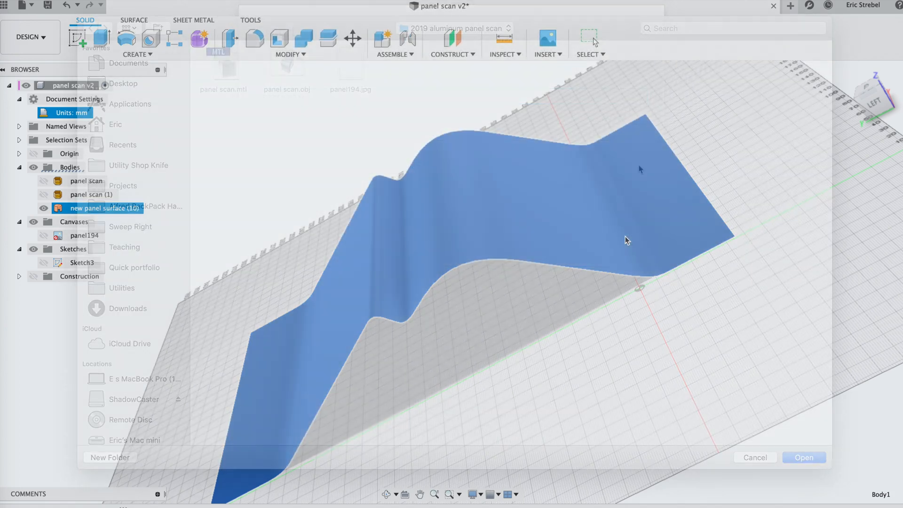
pyautogui.click(804, 456)
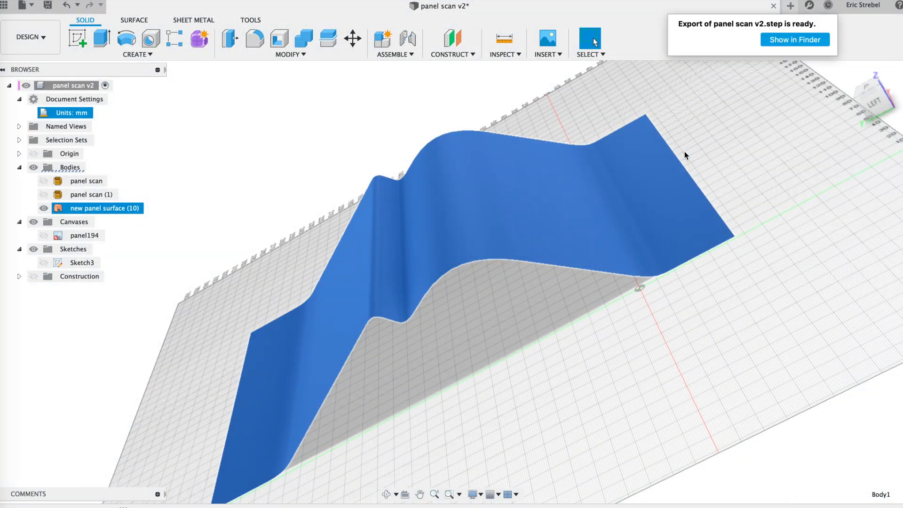
pyautogui.moveTo(829, 125)
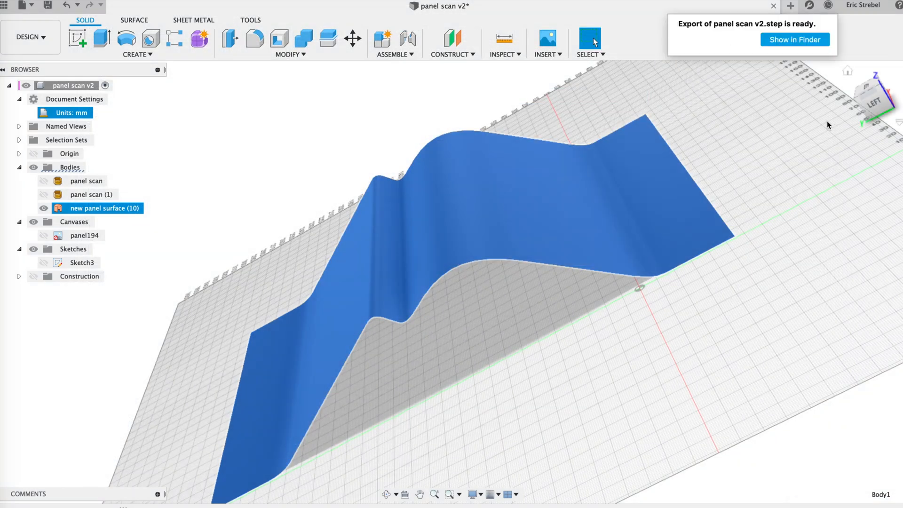